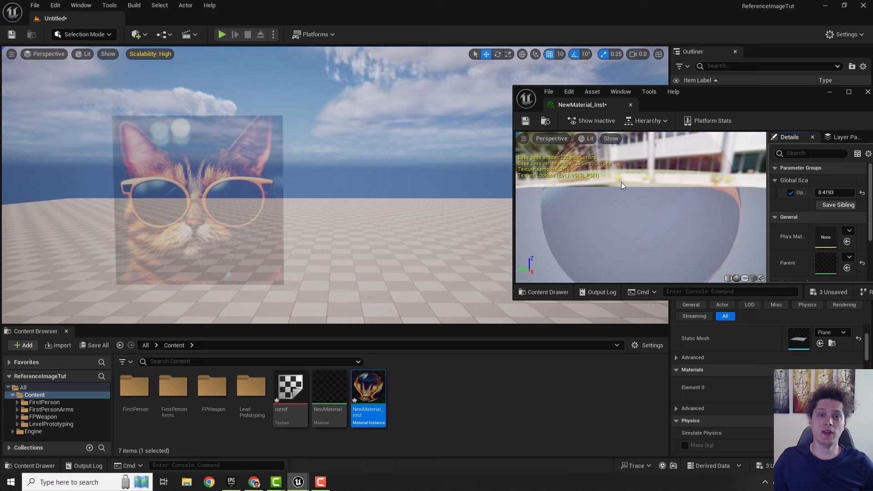
pyautogui.moveTo(648, 199)
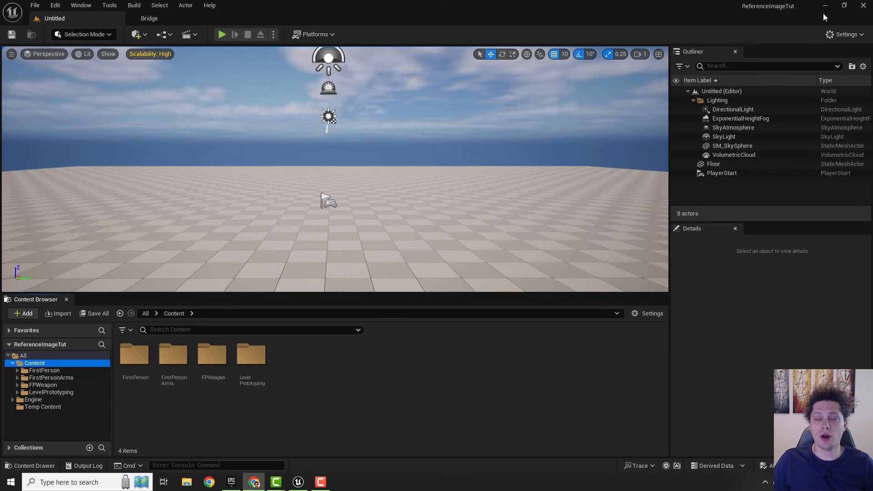
pyautogui.moveTo(807, 12)
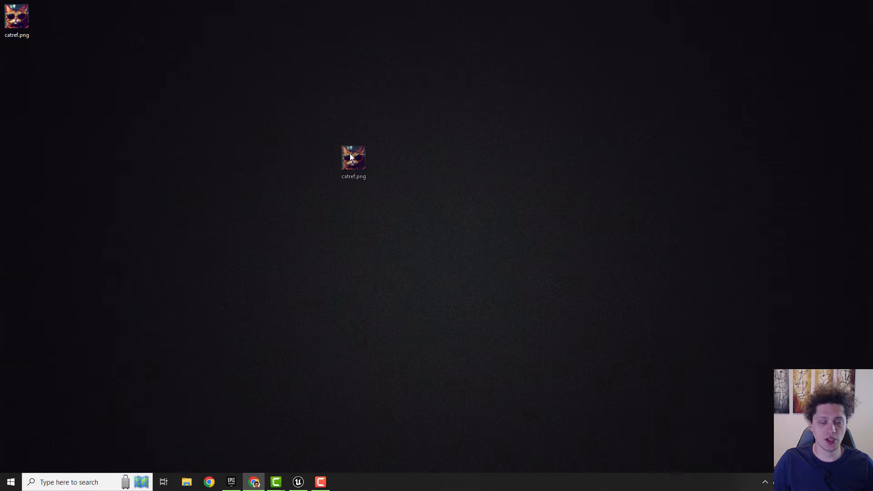
# Import catref.png as a texture and add a Plane shape actor to the level
pyautogui.click(297, 482)
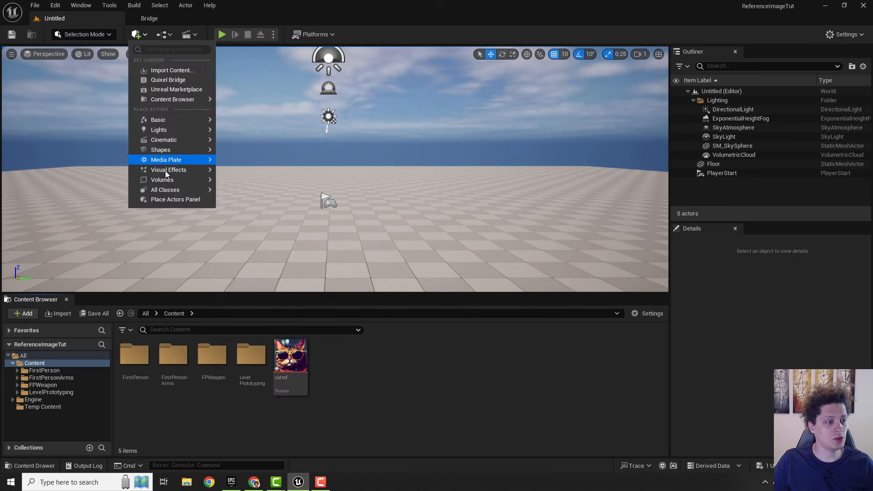
pyautogui.click(160, 150)
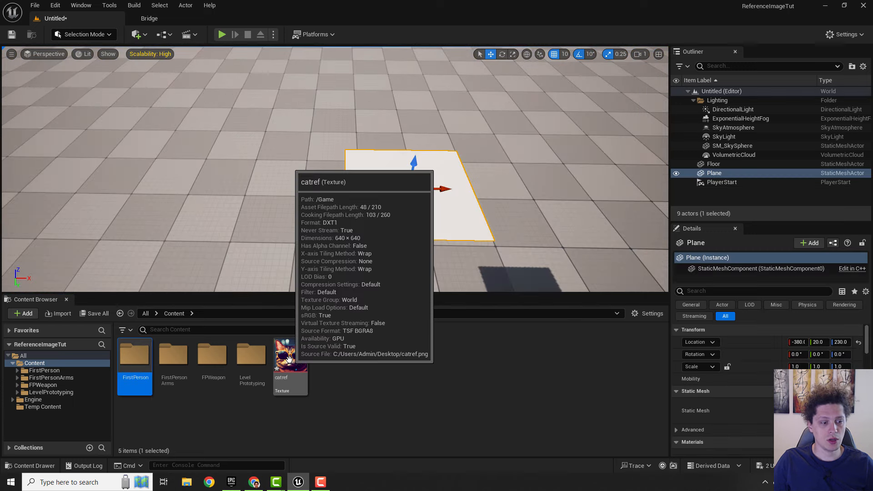
pyautogui.moveTo(285, 359)
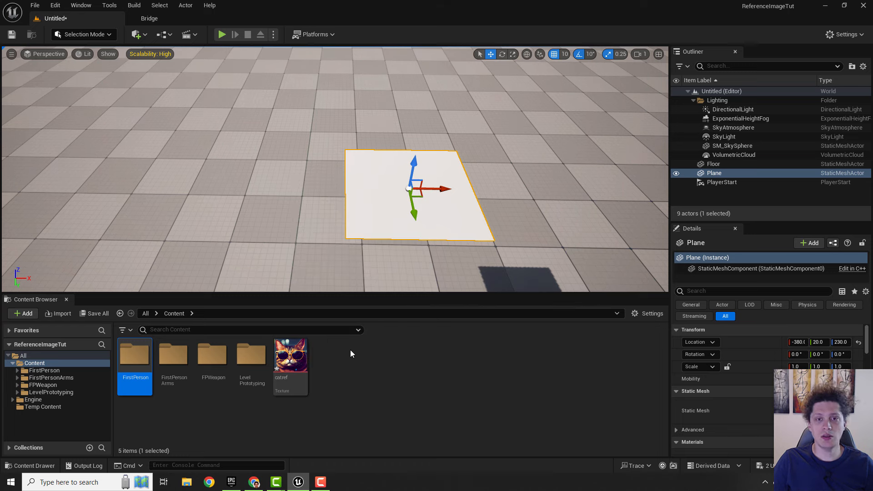
pyautogui.moveTo(340, 363)
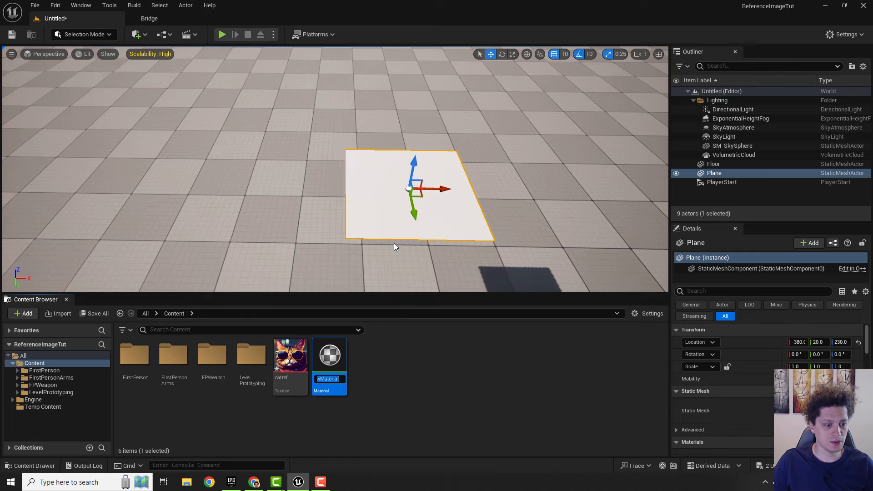
# In the new material, add a TextureSample node wired to Base Color
pyautogui.doubleClick(329, 354)
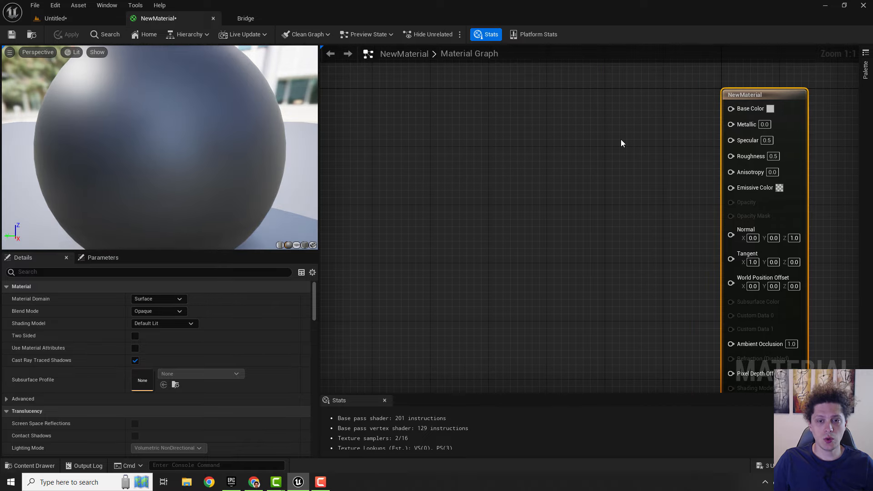
pyautogui.moveTo(731, 108)
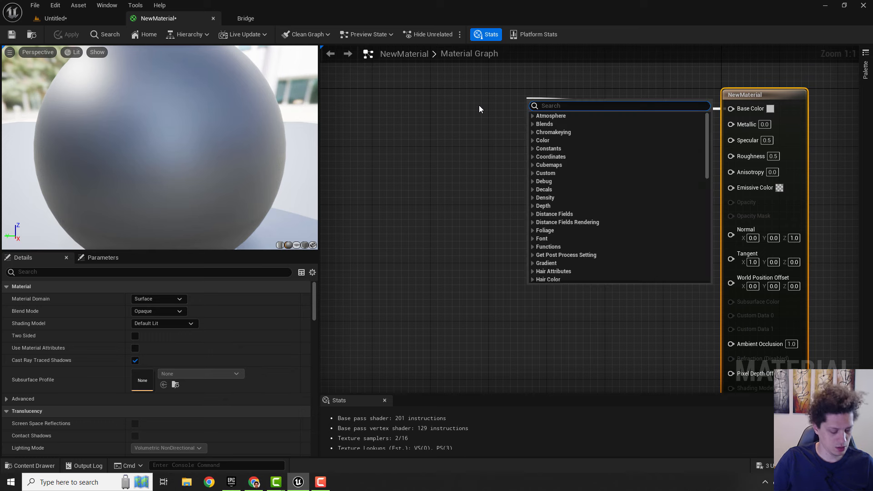
pyautogui.write('texture')
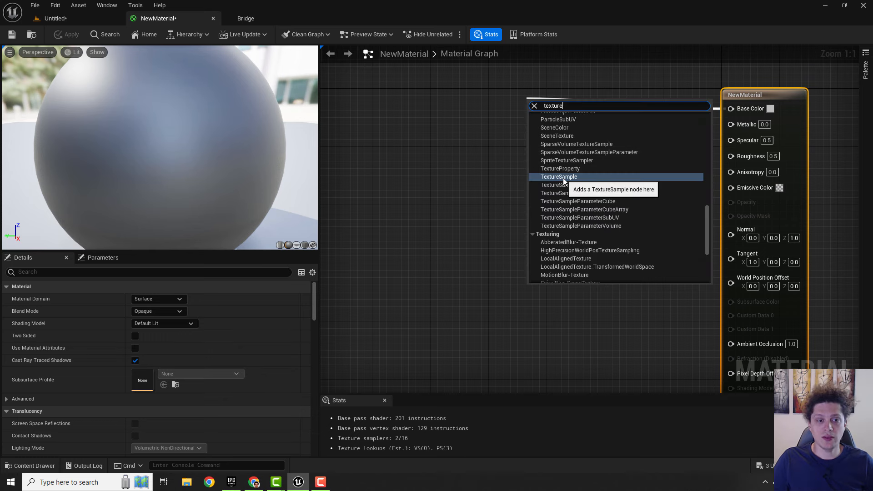
pyautogui.click(558, 177)
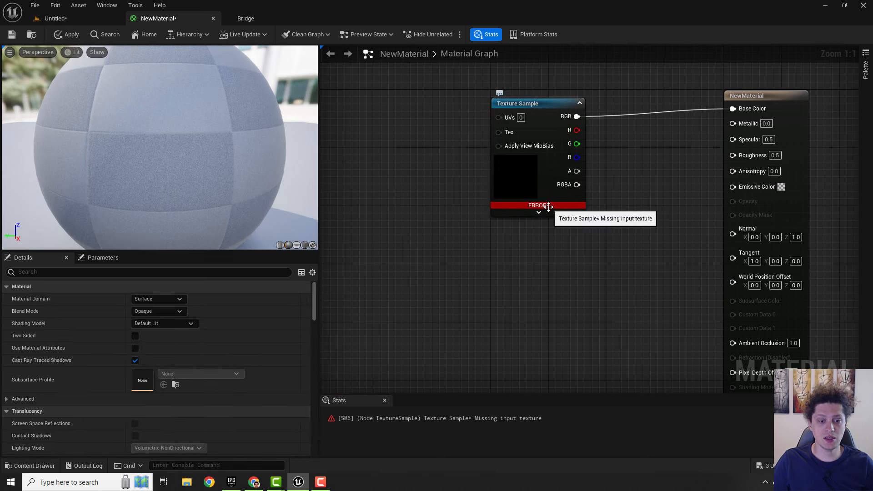
# Assign the catref texture to the sample node and apply the material
pyautogui.click(517, 96)
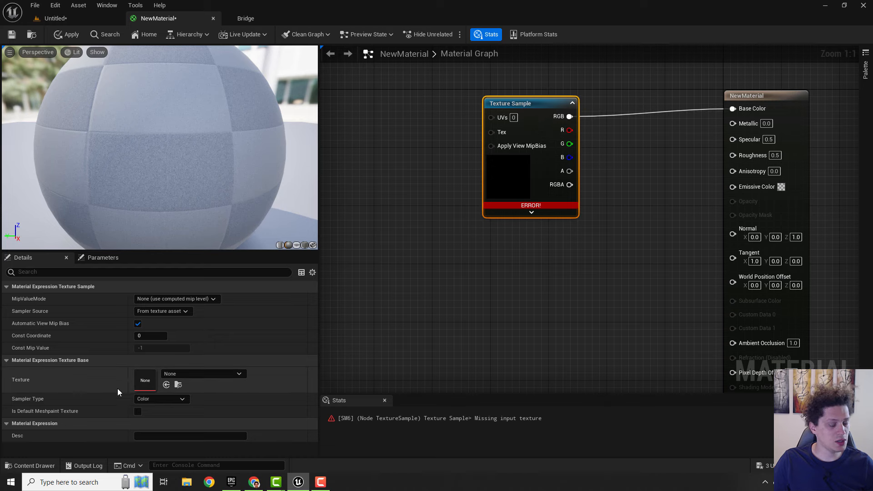
pyautogui.moveTo(52, 4)
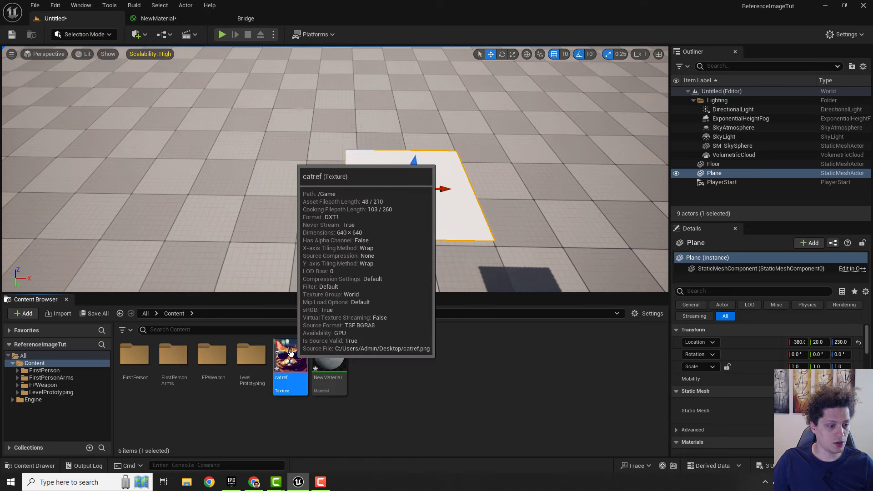
pyautogui.click(158, 18)
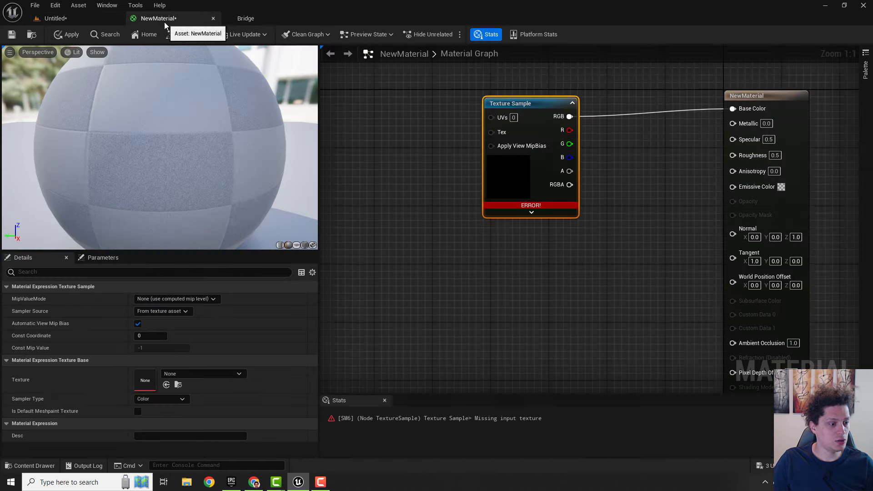
pyautogui.moveTo(167, 385)
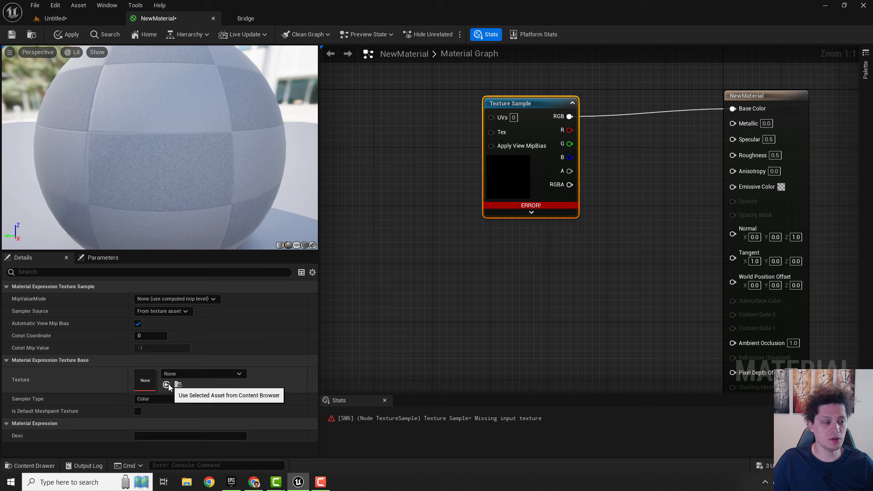
pyautogui.click(167, 385)
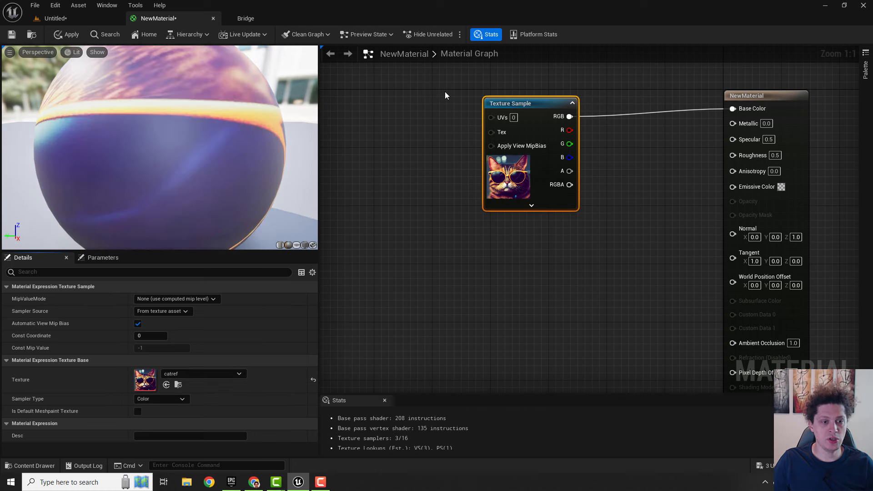
pyautogui.click(12, 34)
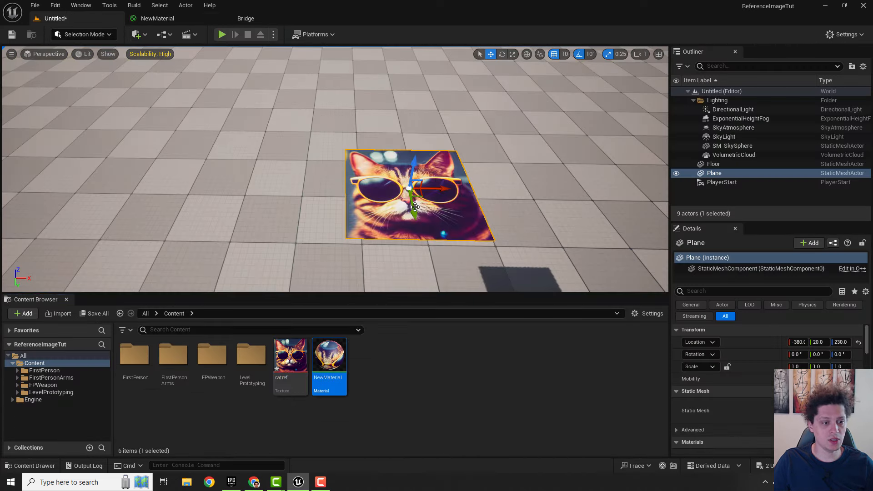
pyautogui.moveTo(488, 148)
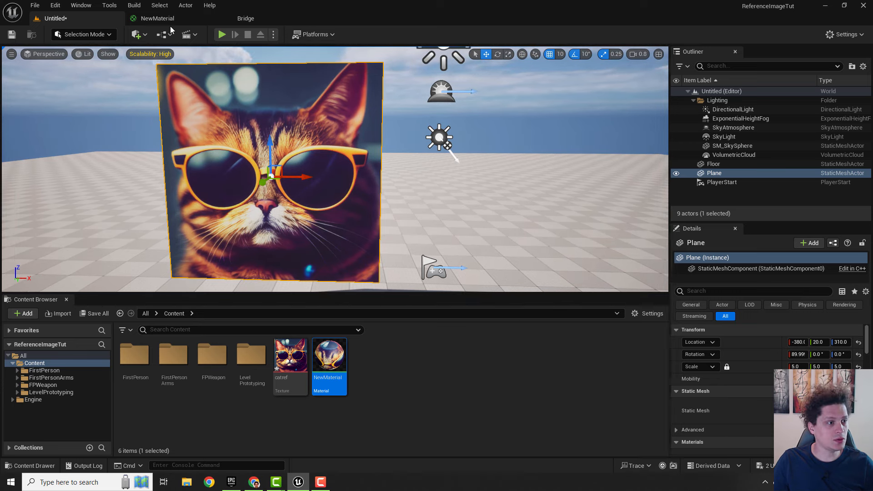
# Set the cat material's Blend Mode to Translucent
pyautogui.doubleClick(329, 354)
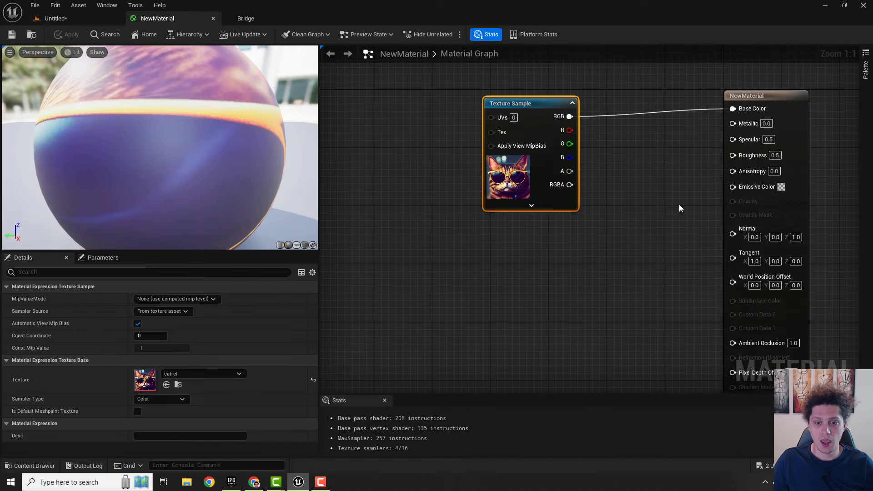
pyautogui.moveTo(613, 189)
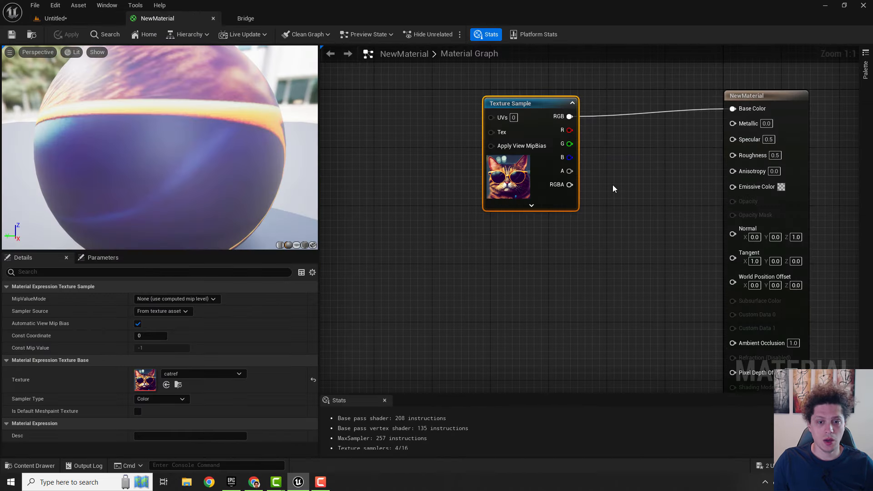
pyautogui.moveTo(748, 95)
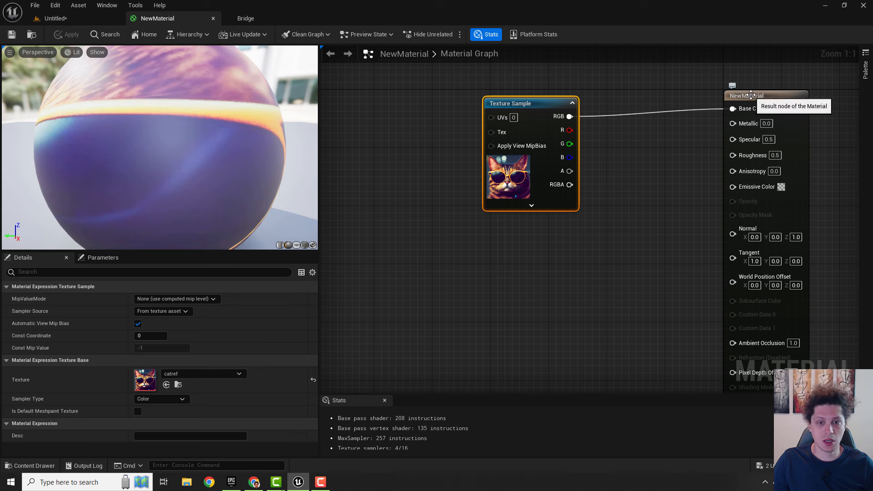
pyautogui.click(746, 95)
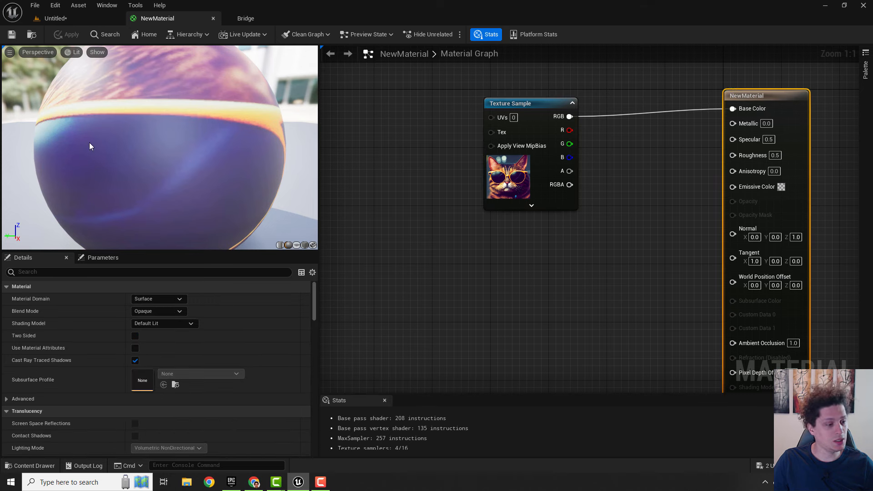
pyautogui.moveTo(48, 312)
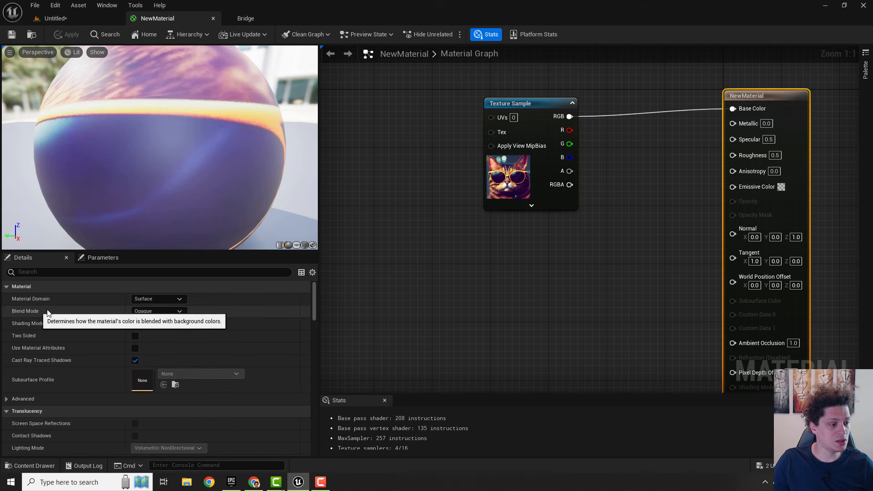
pyautogui.click(158, 311)
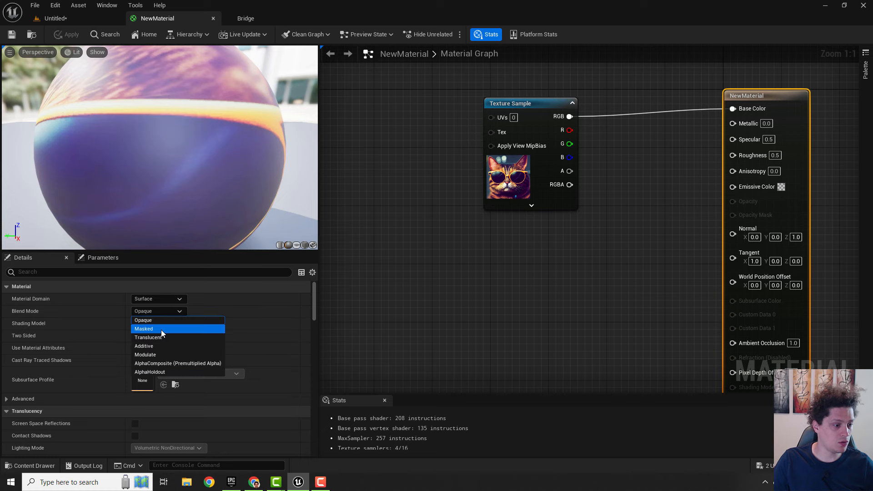
pyautogui.moveTo(158, 337)
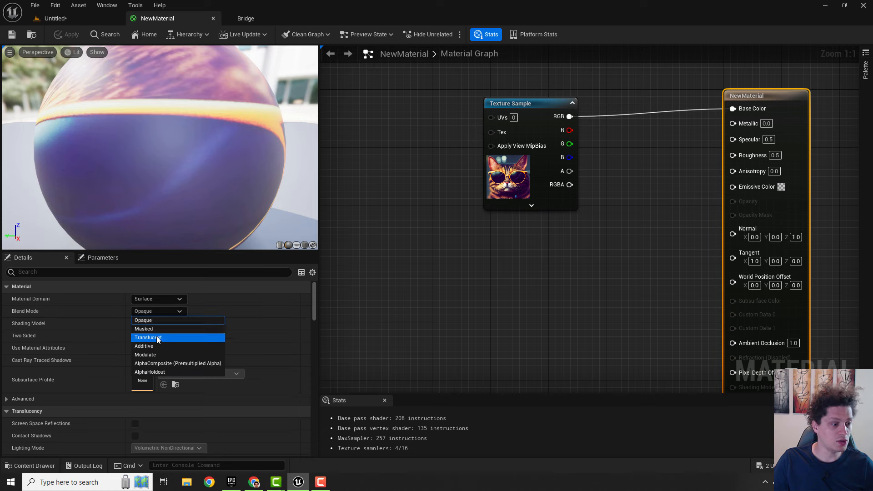
pyautogui.click(146, 337)
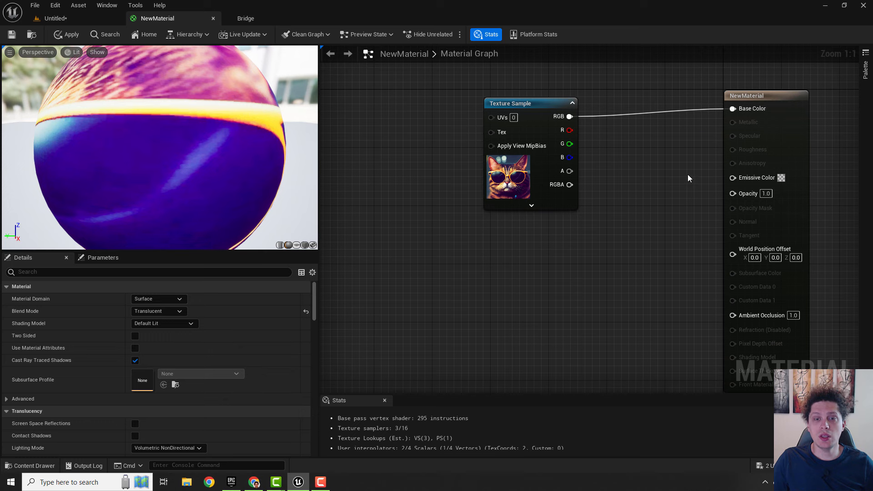
pyautogui.moveTo(732, 197)
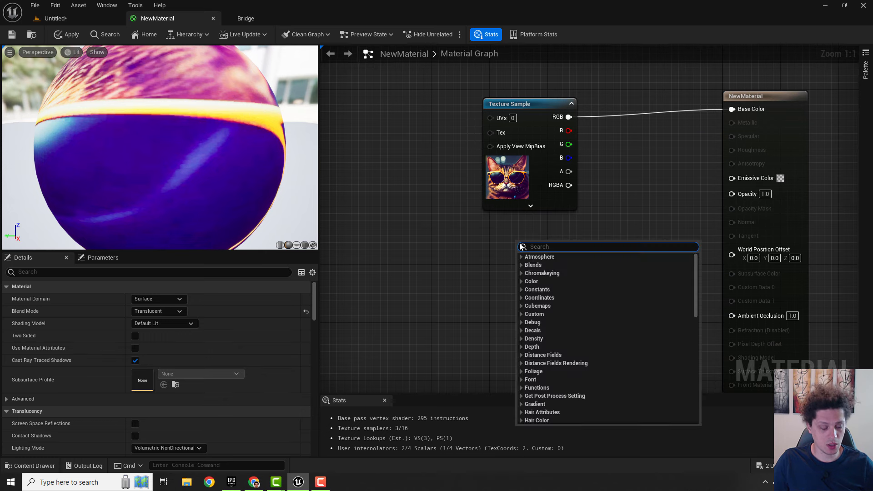
# Feed a Constant of 0.5 into the material's Opacity input
pyautogui.click(577, 270)
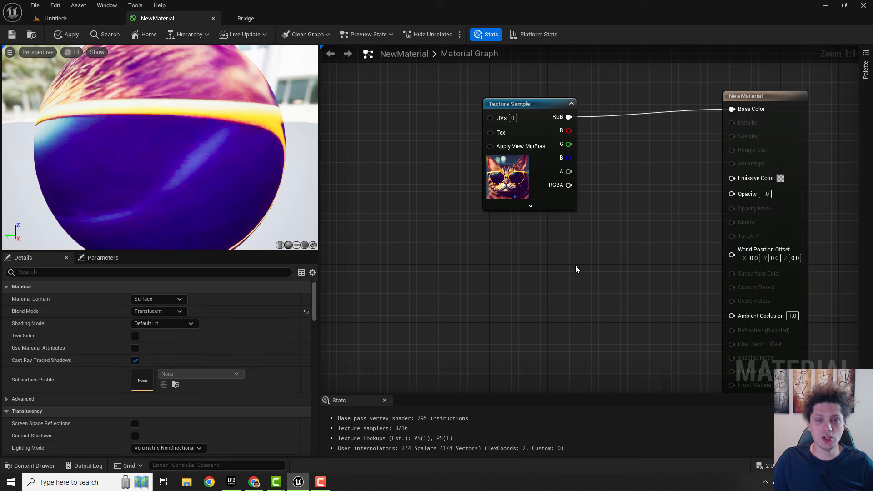
pyautogui.moveTo(590, 256)
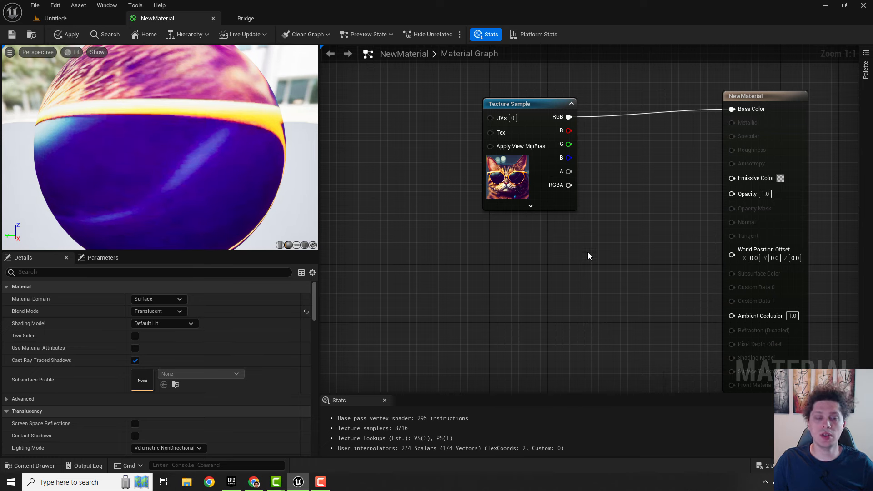
pyautogui.moveTo(525, 260)
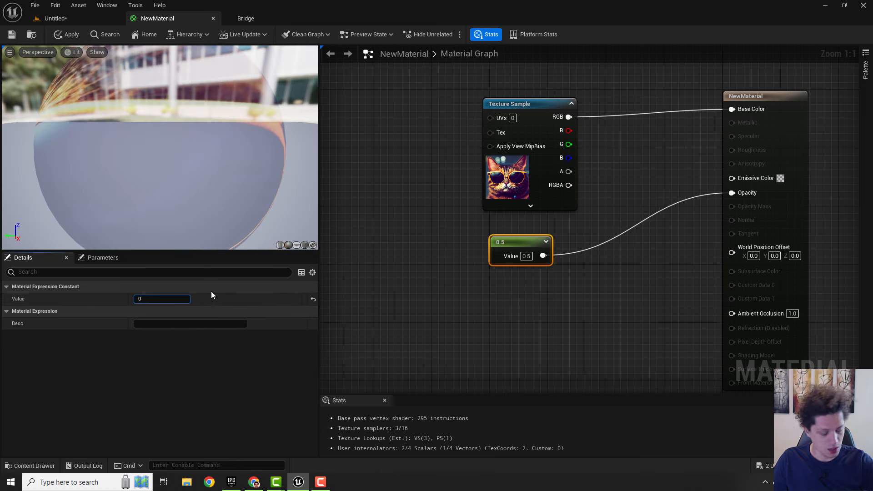
pyautogui.write('0.5')
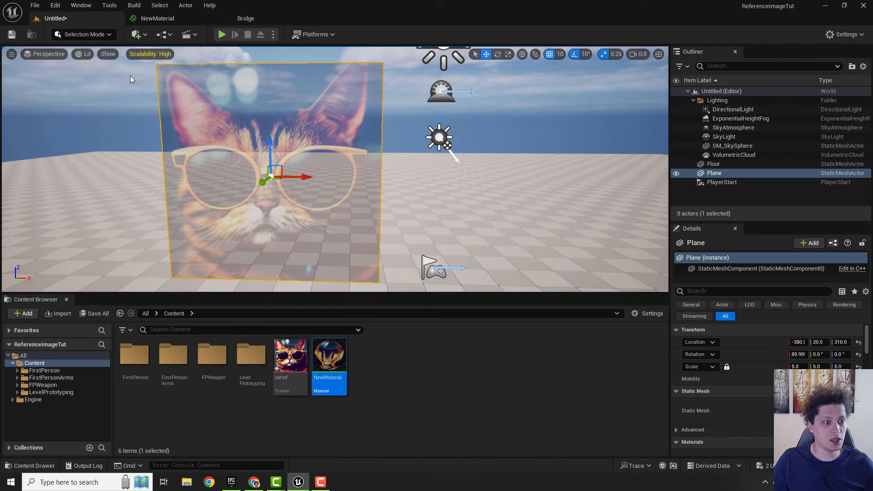
# Create a material instance of NewMaterial in the Content Browser, keeping the default name
pyautogui.click(713, 164)
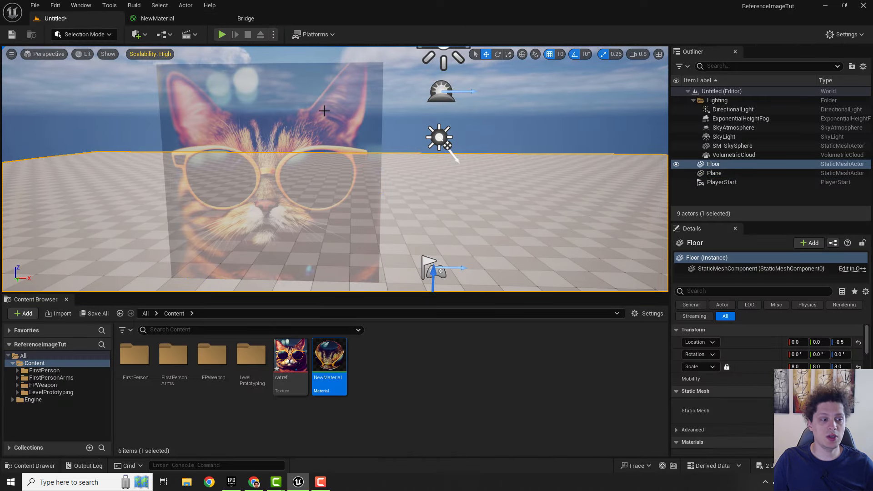
pyautogui.moveTo(311, 204)
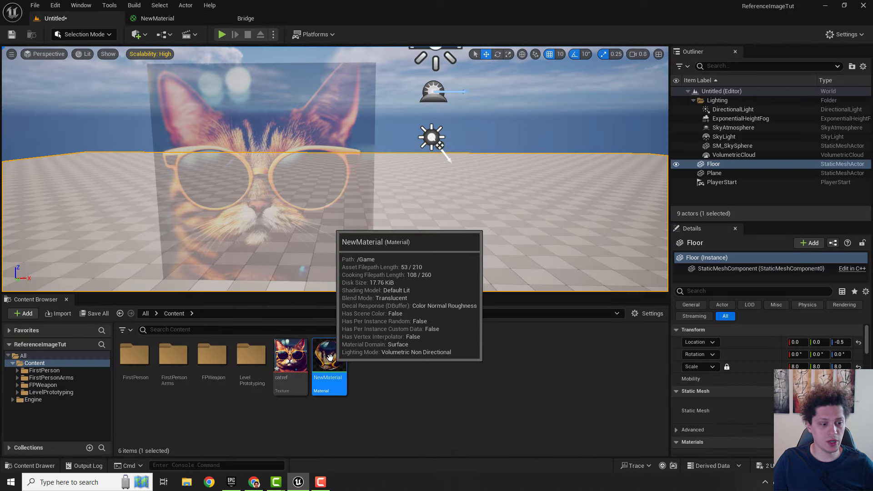
pyautogui.rightClick(328, 356)
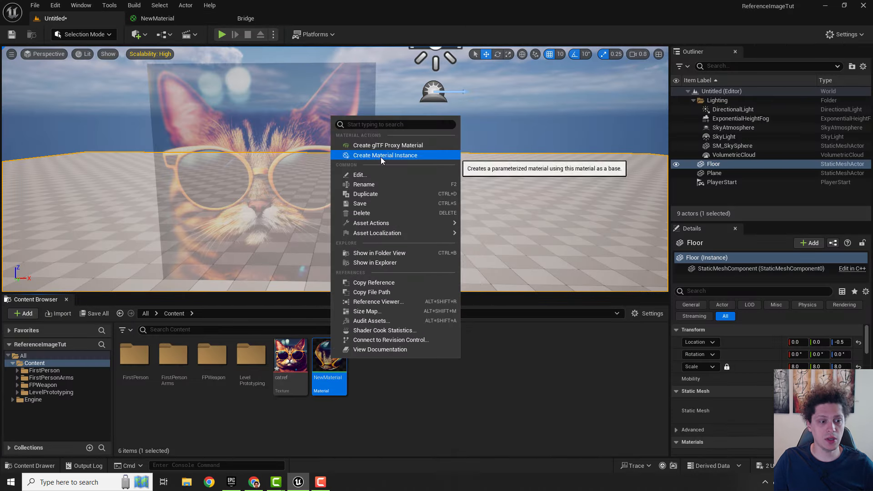
pyautogui.click(385, 155)
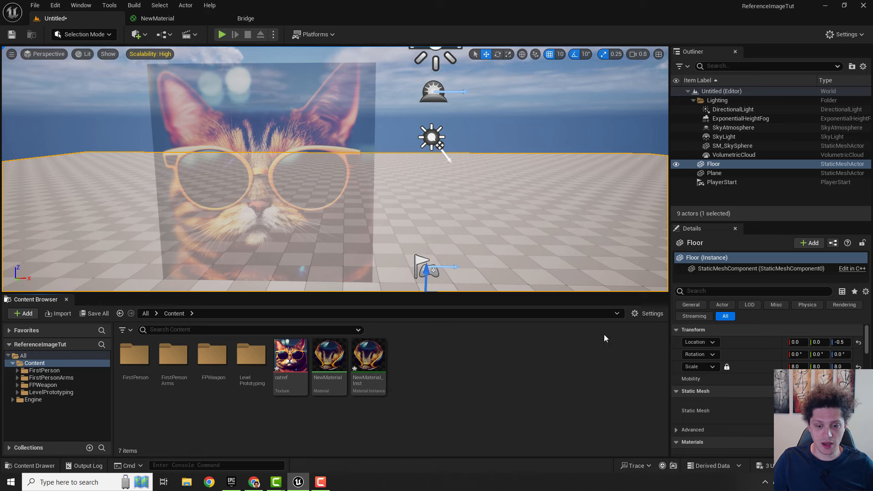
pyautogui.click(715, 172)
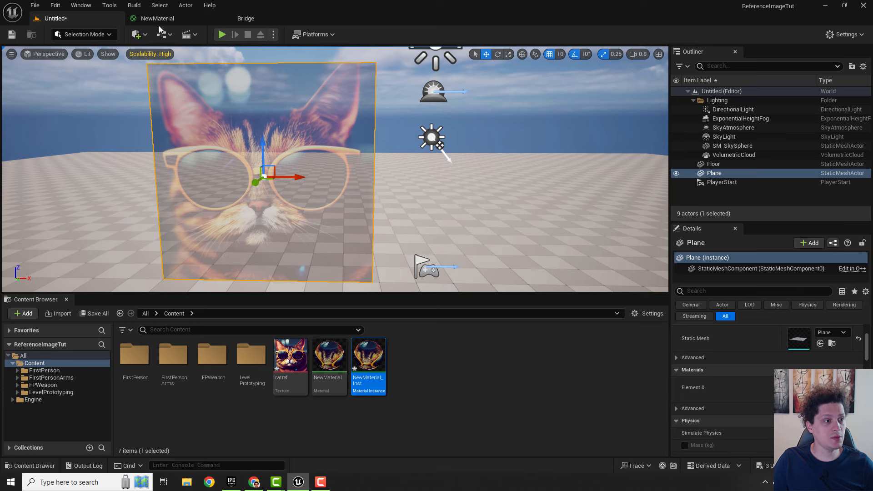
# Convert the 0.5 opacity constant into a scalar parameter named Opacity
pyautogui.doubleClick(327, 353)
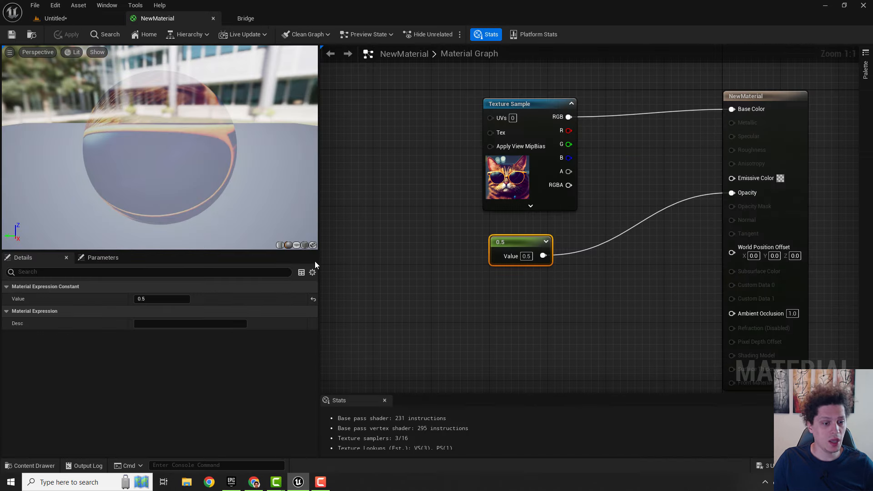
pyautogui.doubleClick(162, 299)
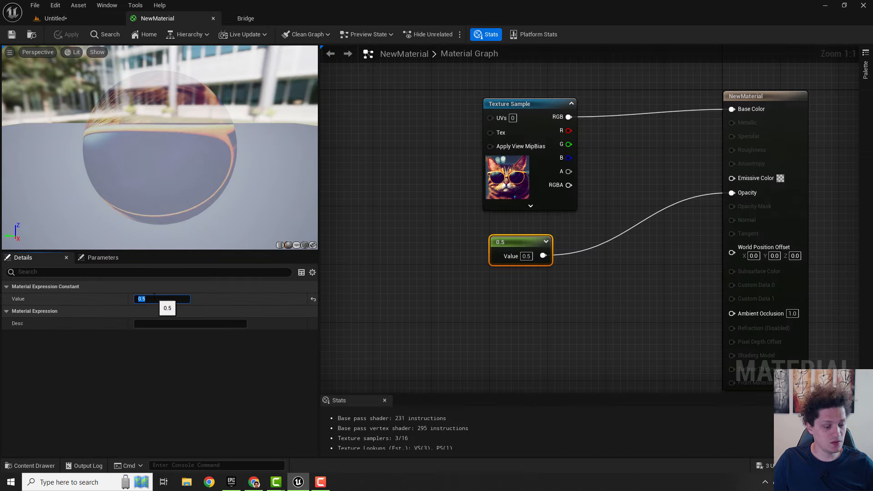
pyautogui.rightClick(520, 240)
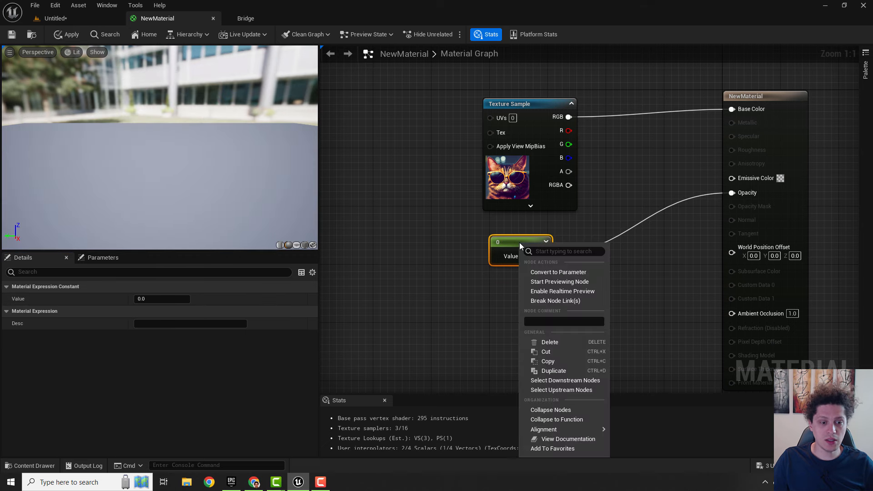
pyautogui.click(558, 271)
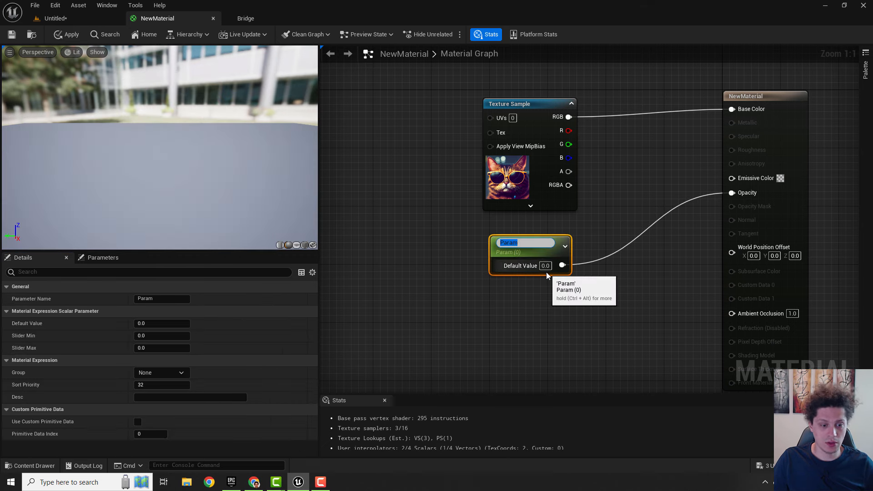
pyautogui.write('Opa')
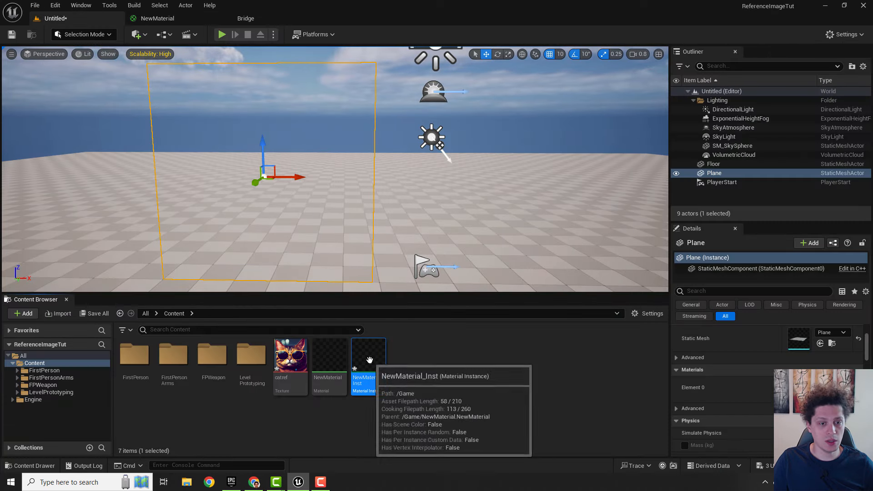
# In NewMaterial_Inst, enable the Opacity parameter override and begin adjusting its value
pyautogui.doubleClick(363, 354)
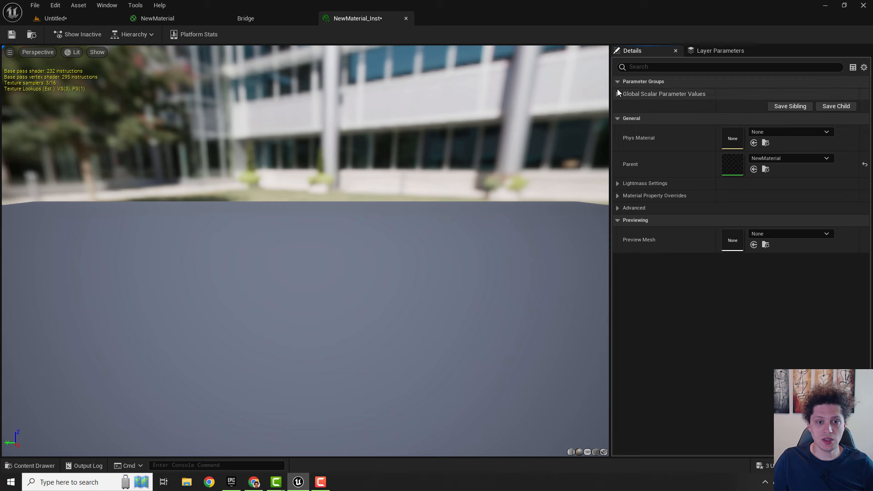
pyautogui.click(619, 93)
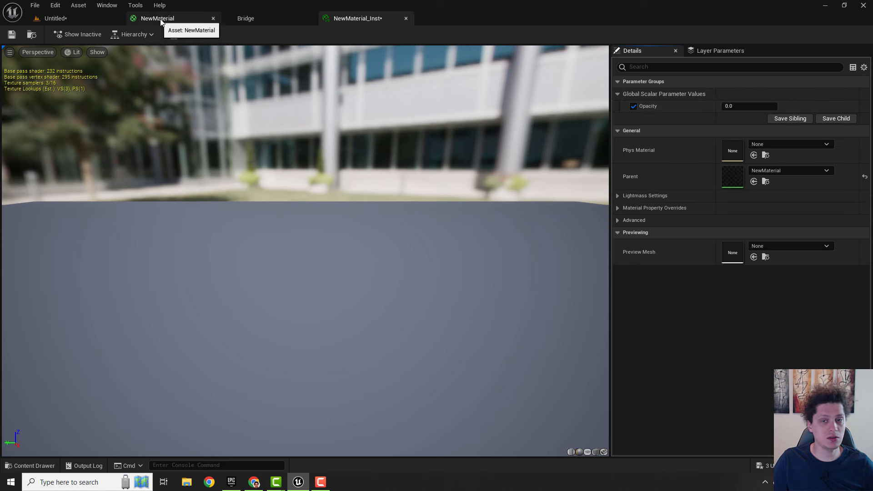
pyautogui.click(158, 18)
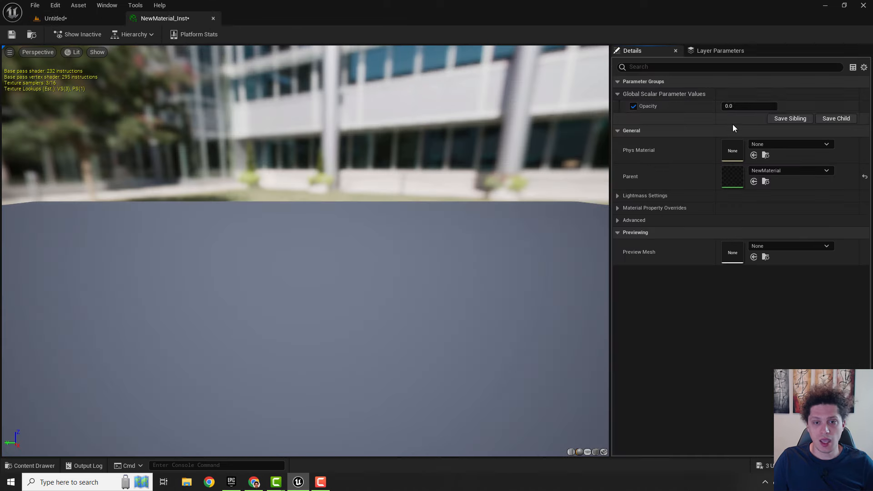
pyautogui.click(748, 105)
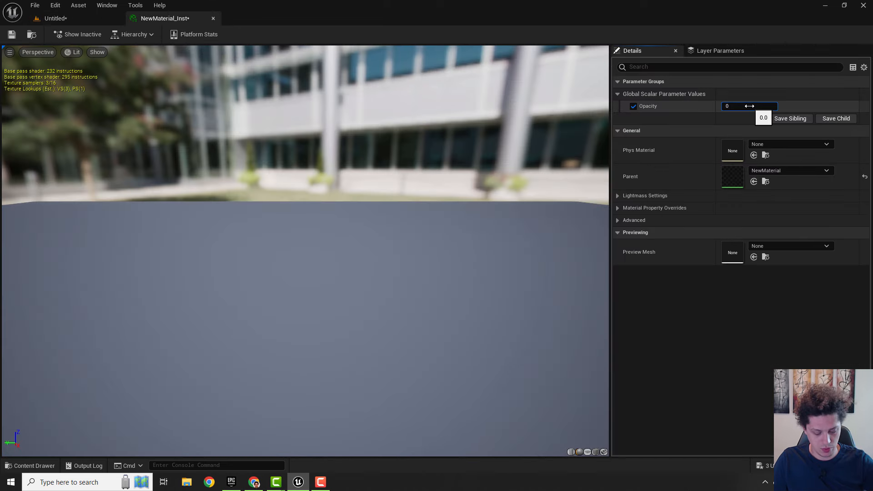